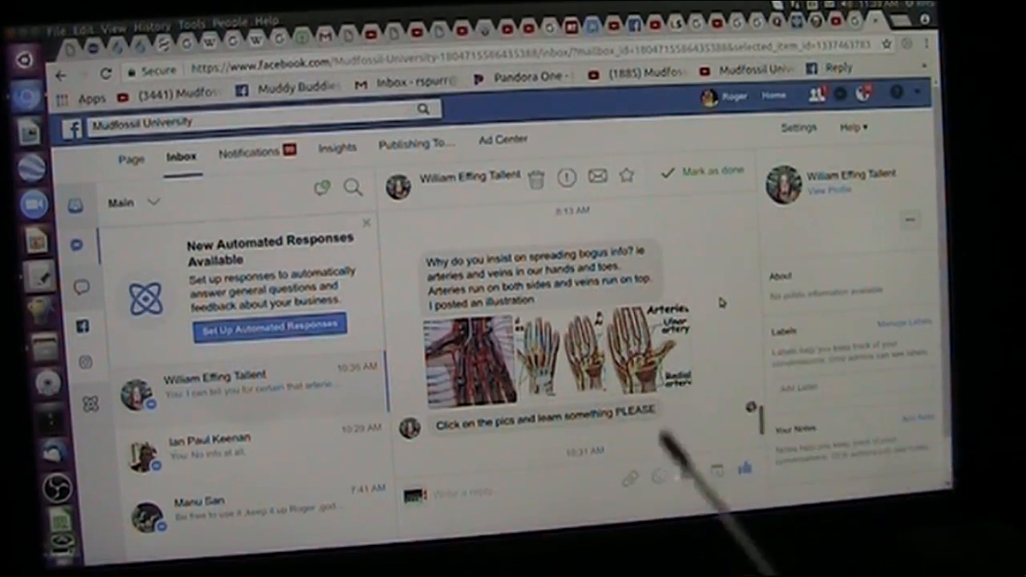
{"action": "mouse_move", "coordinate": [657, 345]}
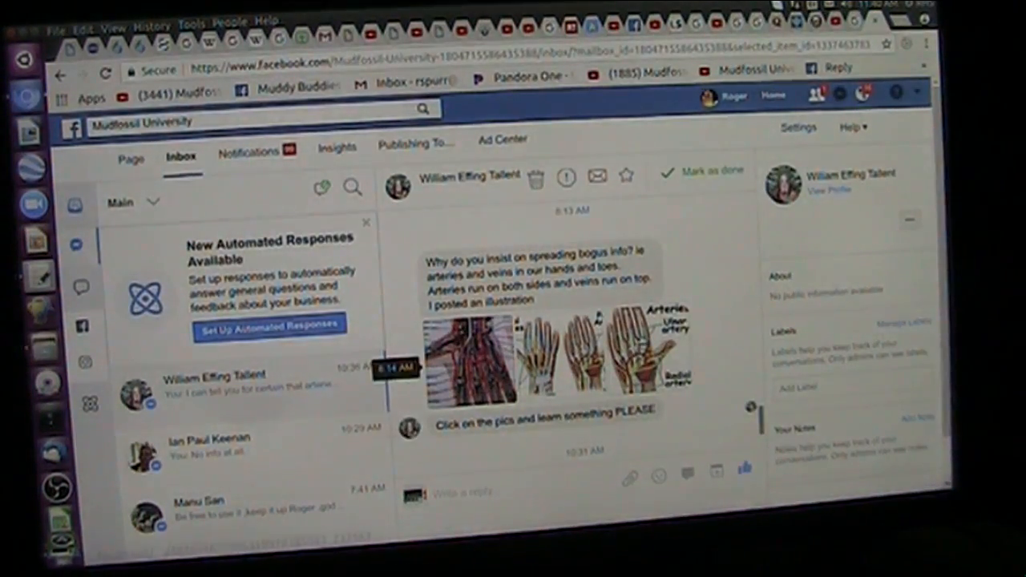
Scroll the conversation to show the page's 10:31 and 10:36 replies below the illustration
{"action": "left_click", "coordinate": [609, 353]}
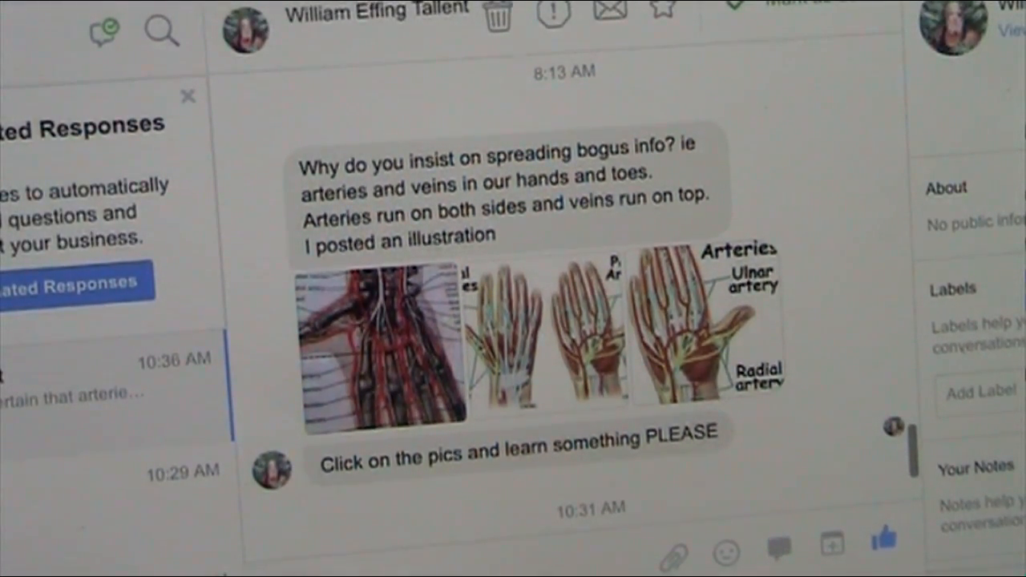
{"action": "mouse_move", "coordinate": [641, 391]}
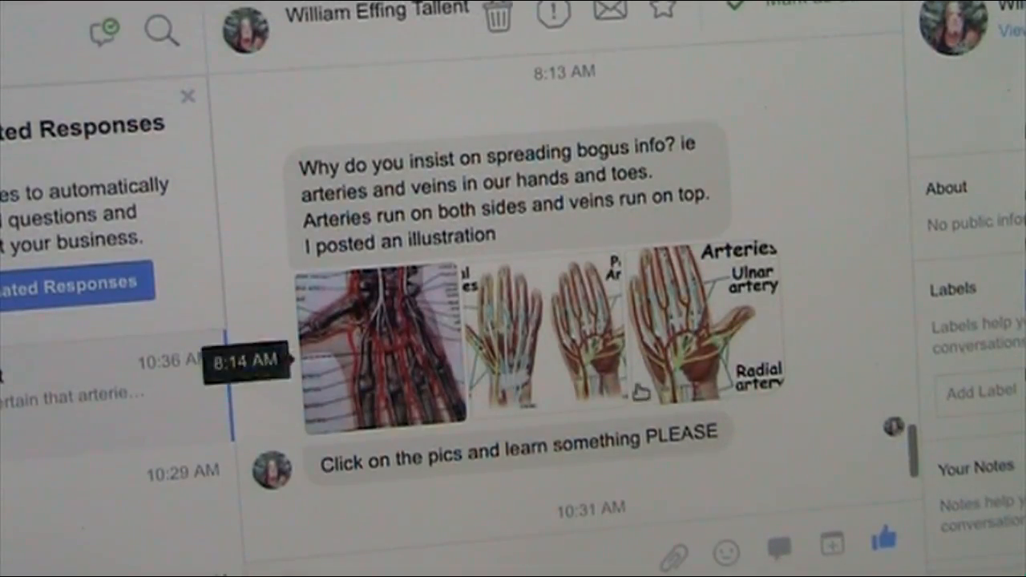
{"action": "scroll", "scroll_direction": "down", "scroll_amount": 3}
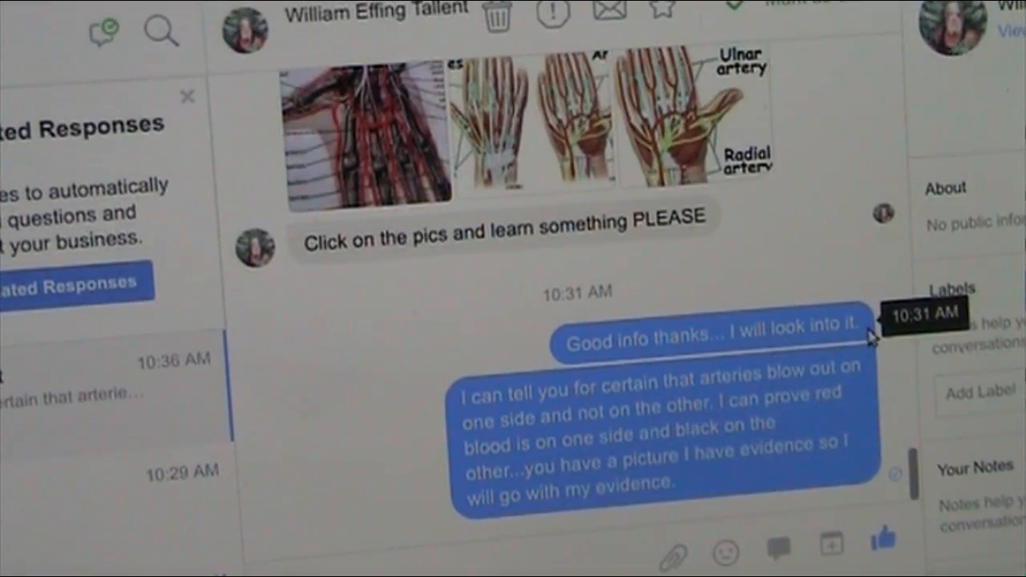
{"action": "mouse_move", "coordinate": [525, 297]}
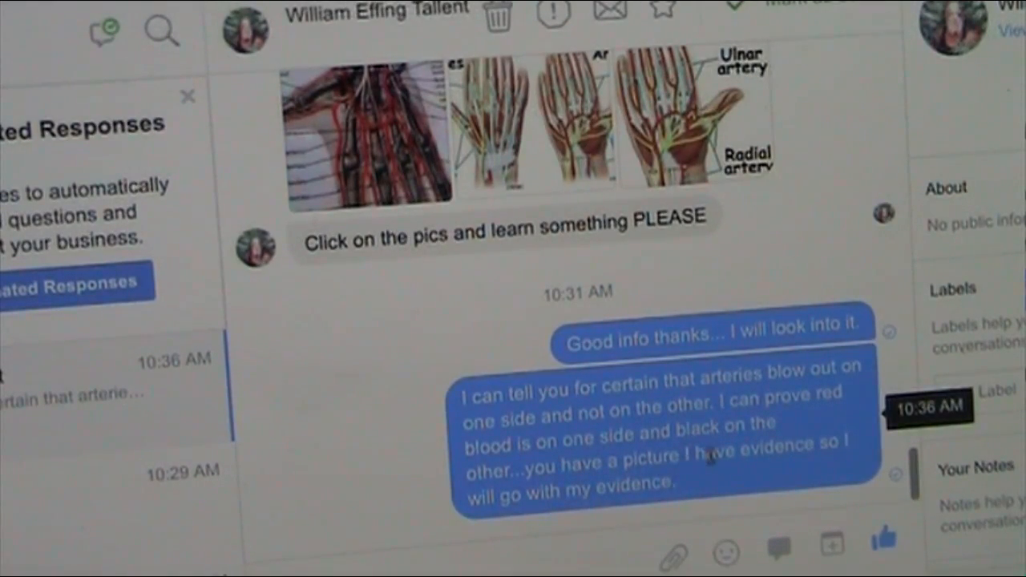
{"action": "mouse_move", "coordinate": [729, 483]}
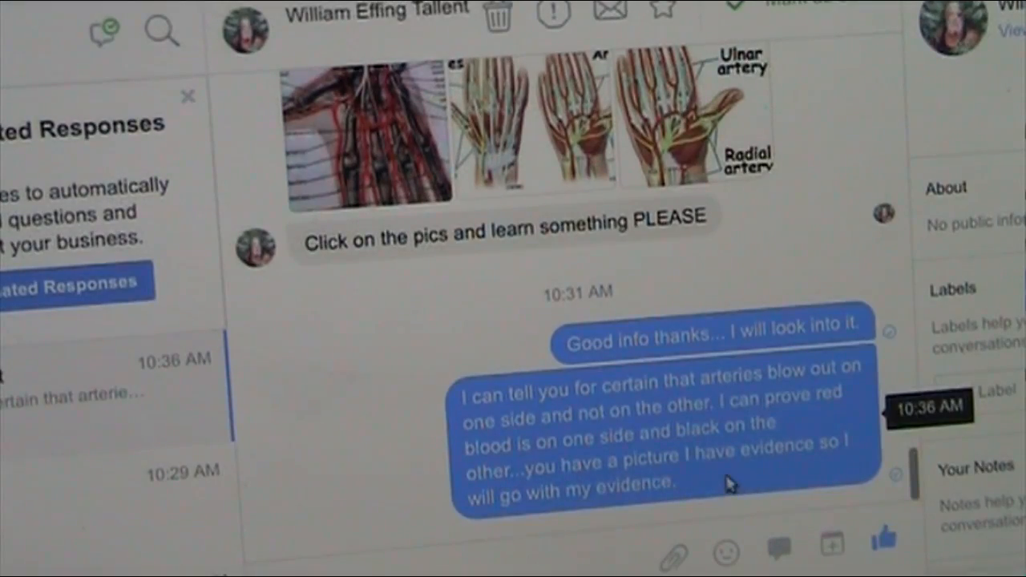